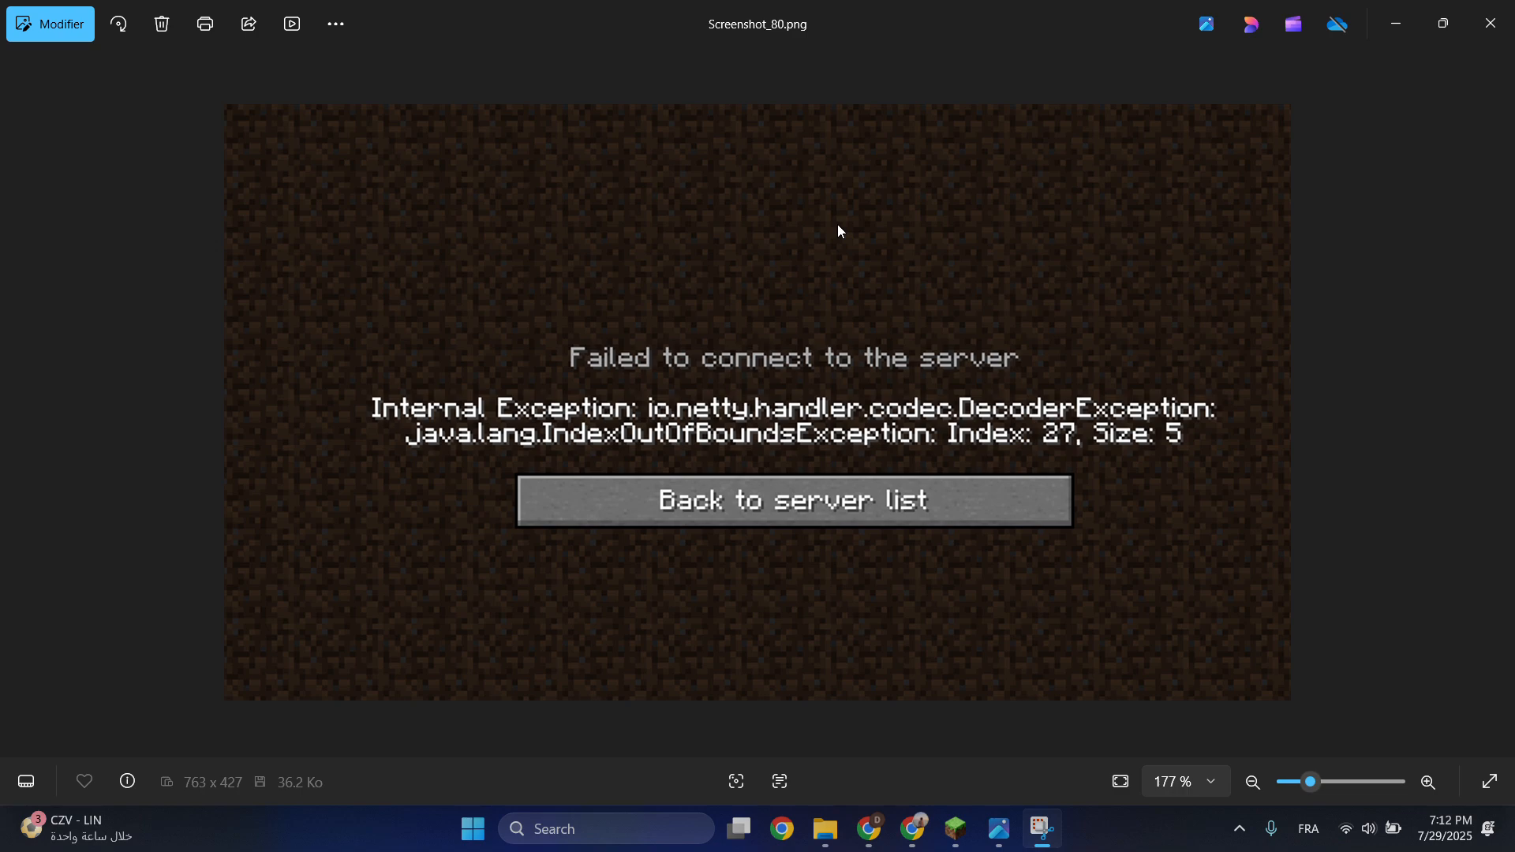
{"action": "mouse_move", "coordinate": [792, 412]}
{"action": "type", "text": "n"}
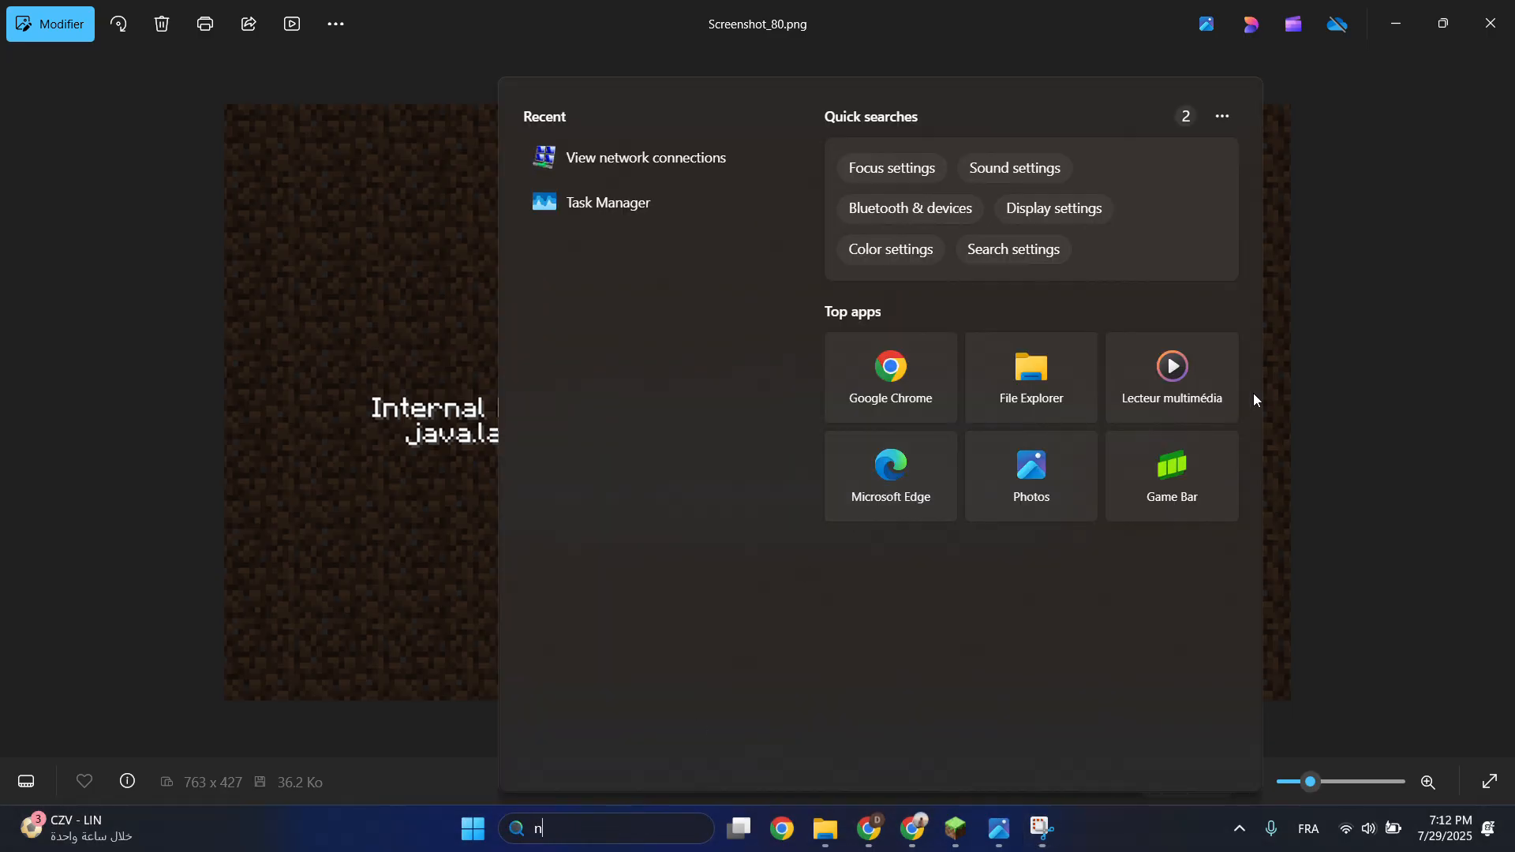
Search for 'netw' and open View network connections.
{"action": "type", "text": "etw"}
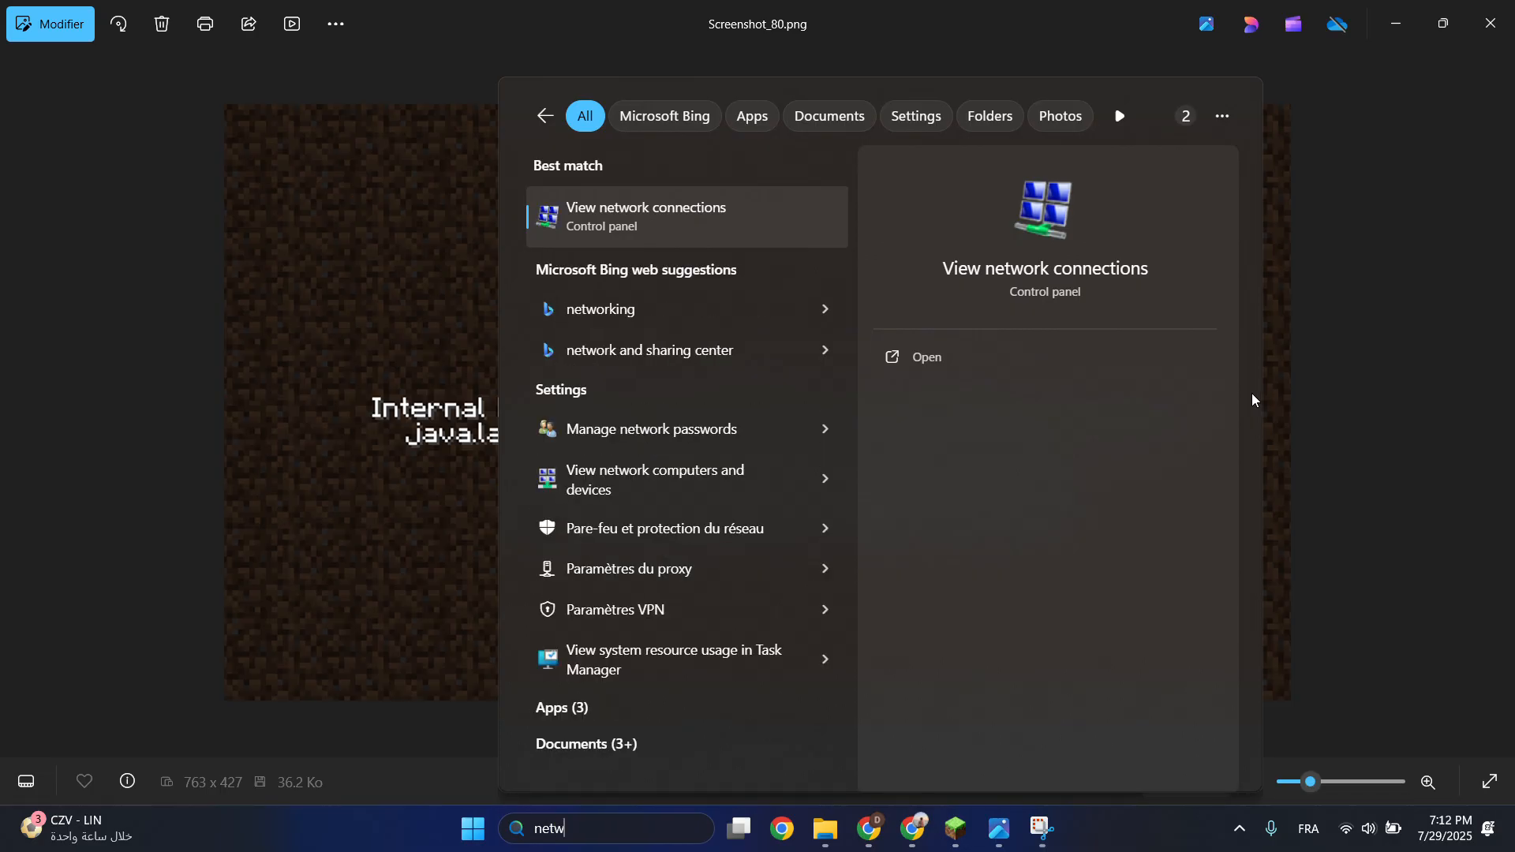
{"action": "left_click", "coordinate": [925, 357]}
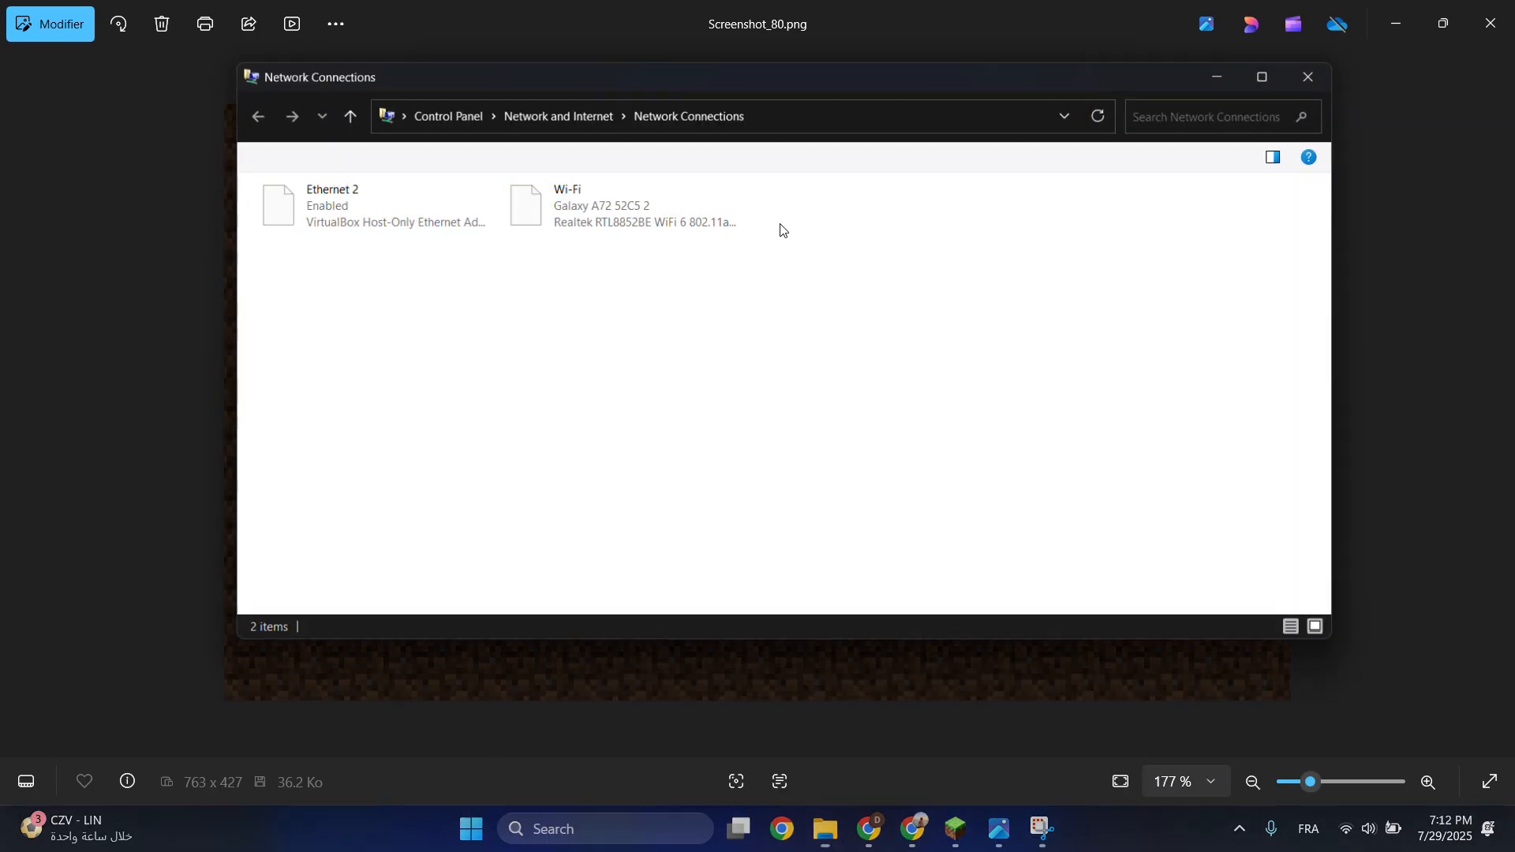
Open the Wi-Fi adapter's Properties and its TCP/IPv4 protocol settings.
{"action": "left_click", "coordinate": [618, 203]}
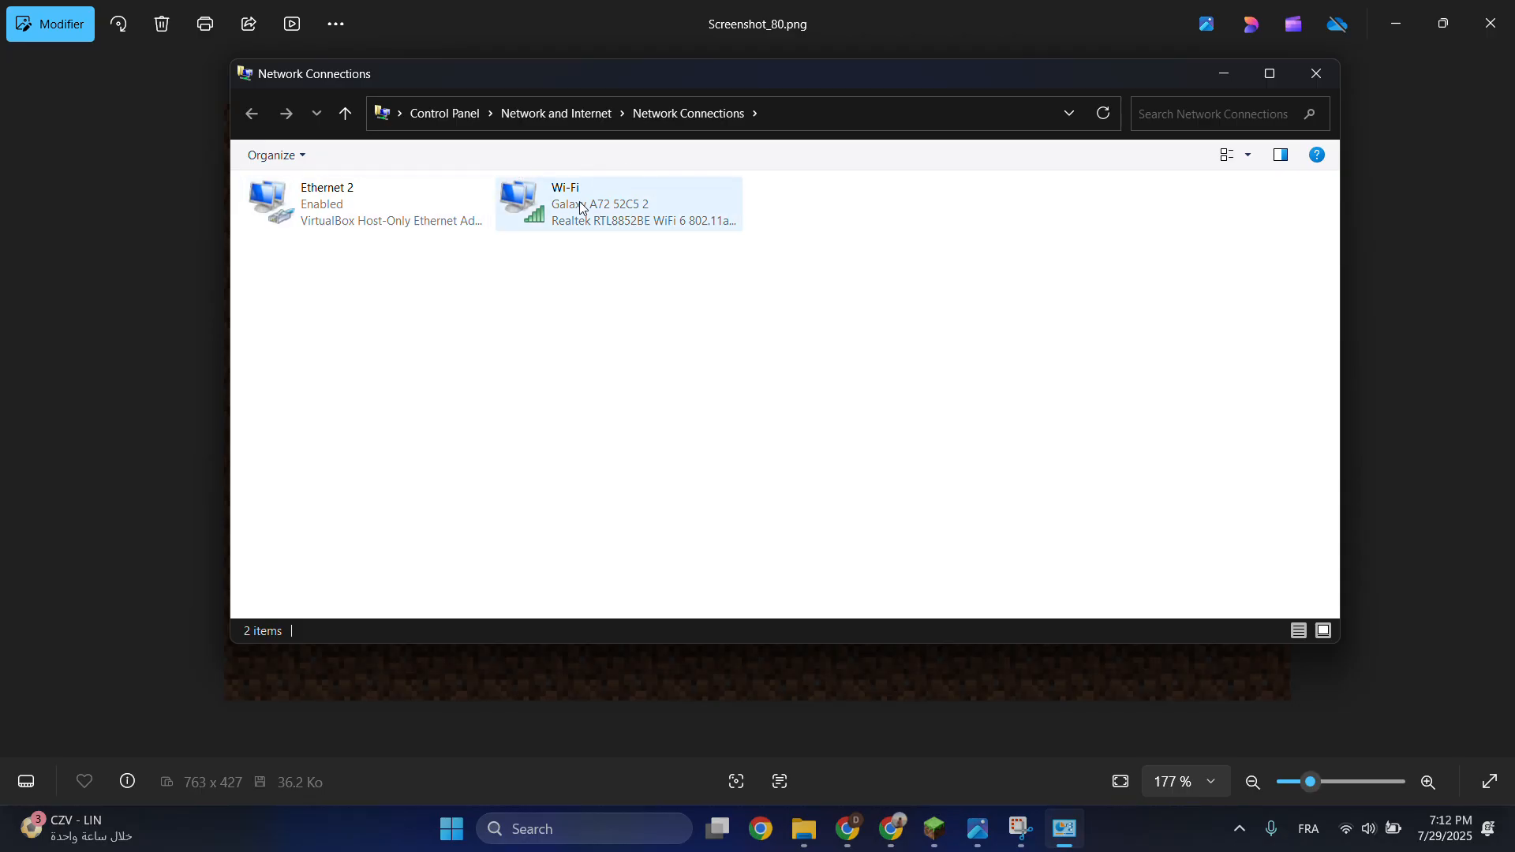
{"action": "mouse_move", "coordinate": [589, 207]}
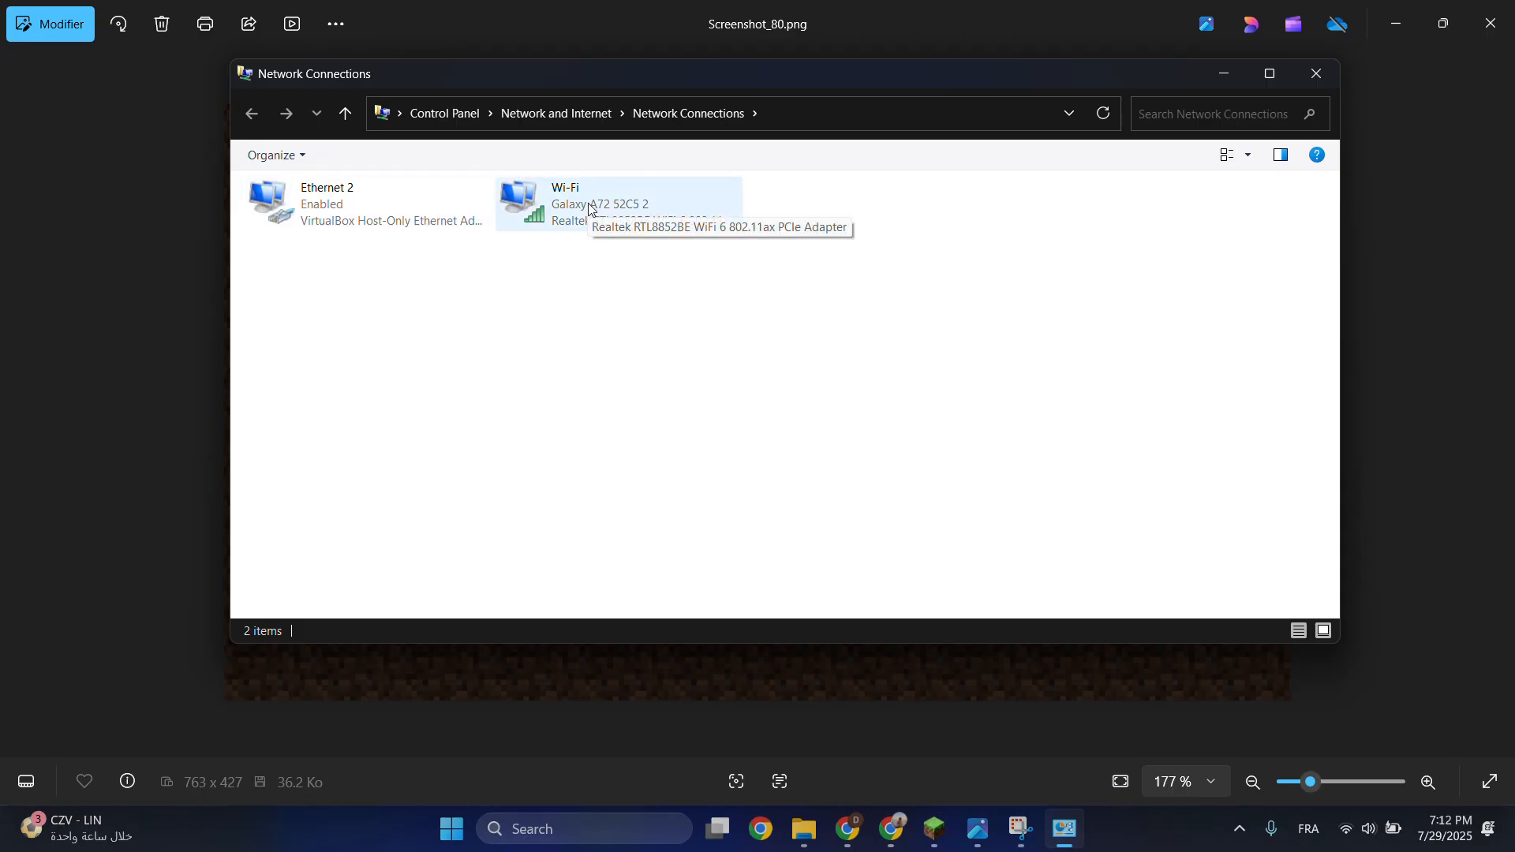
{"action": "right_click", "coordinate": [580, 203]}
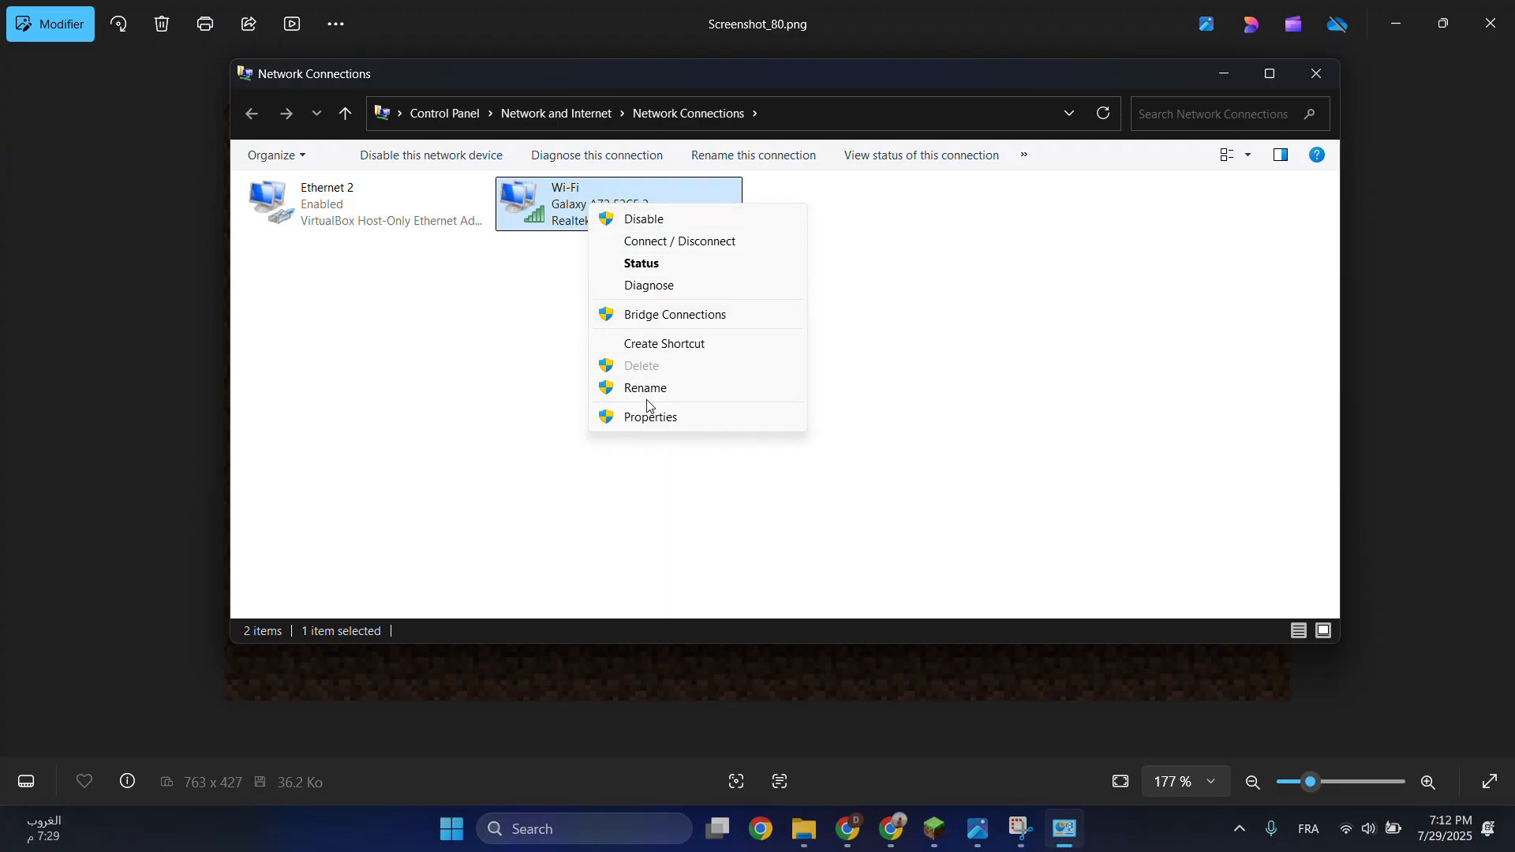
{"action": "left_click", "coordinate": [651, 417]}
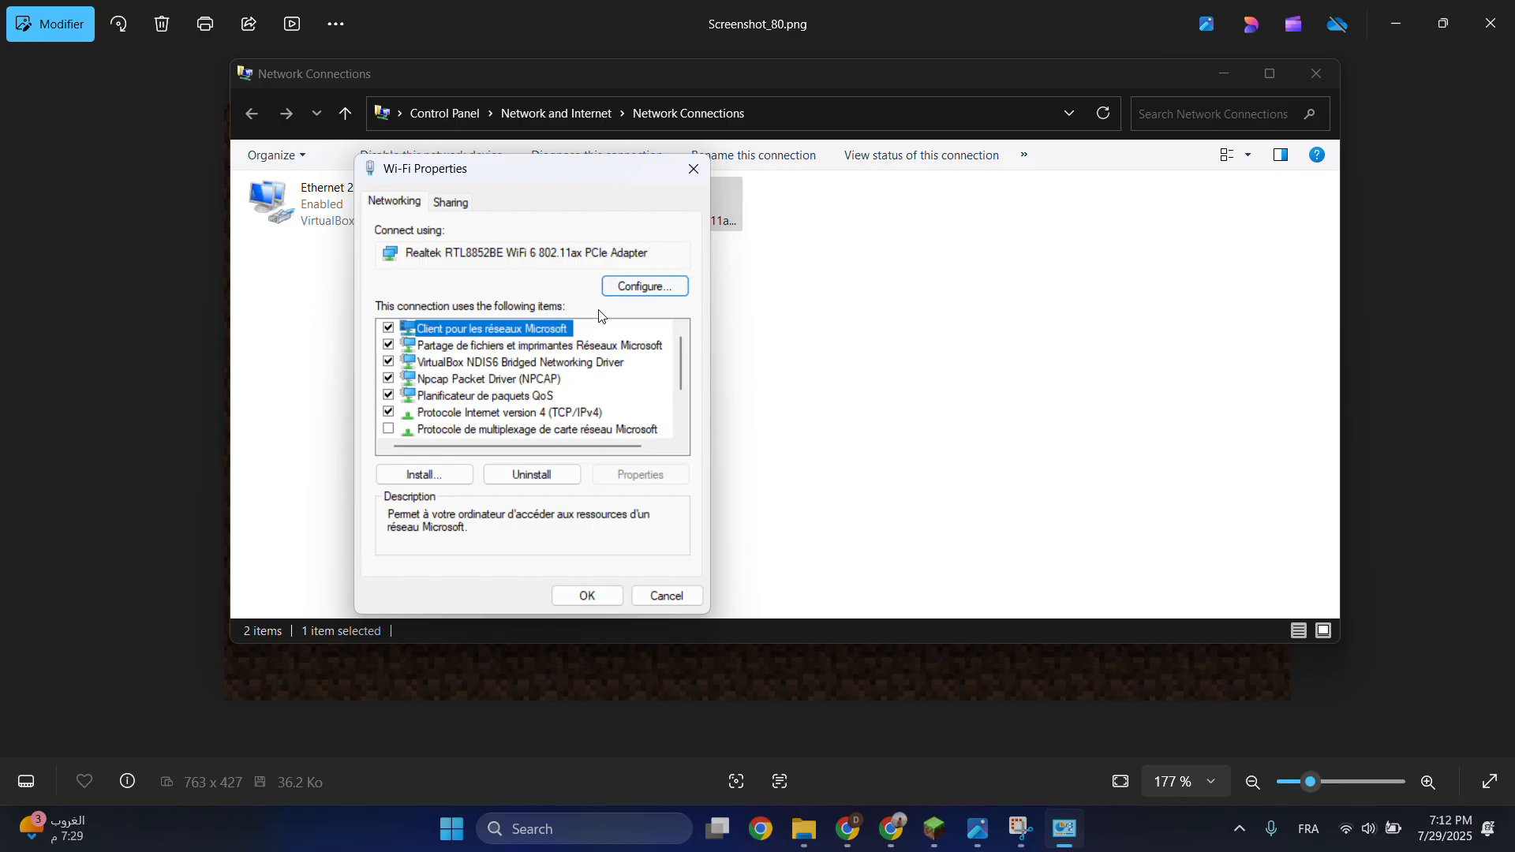
{"action": "mouse_move", "coordinate": [490, 417]}
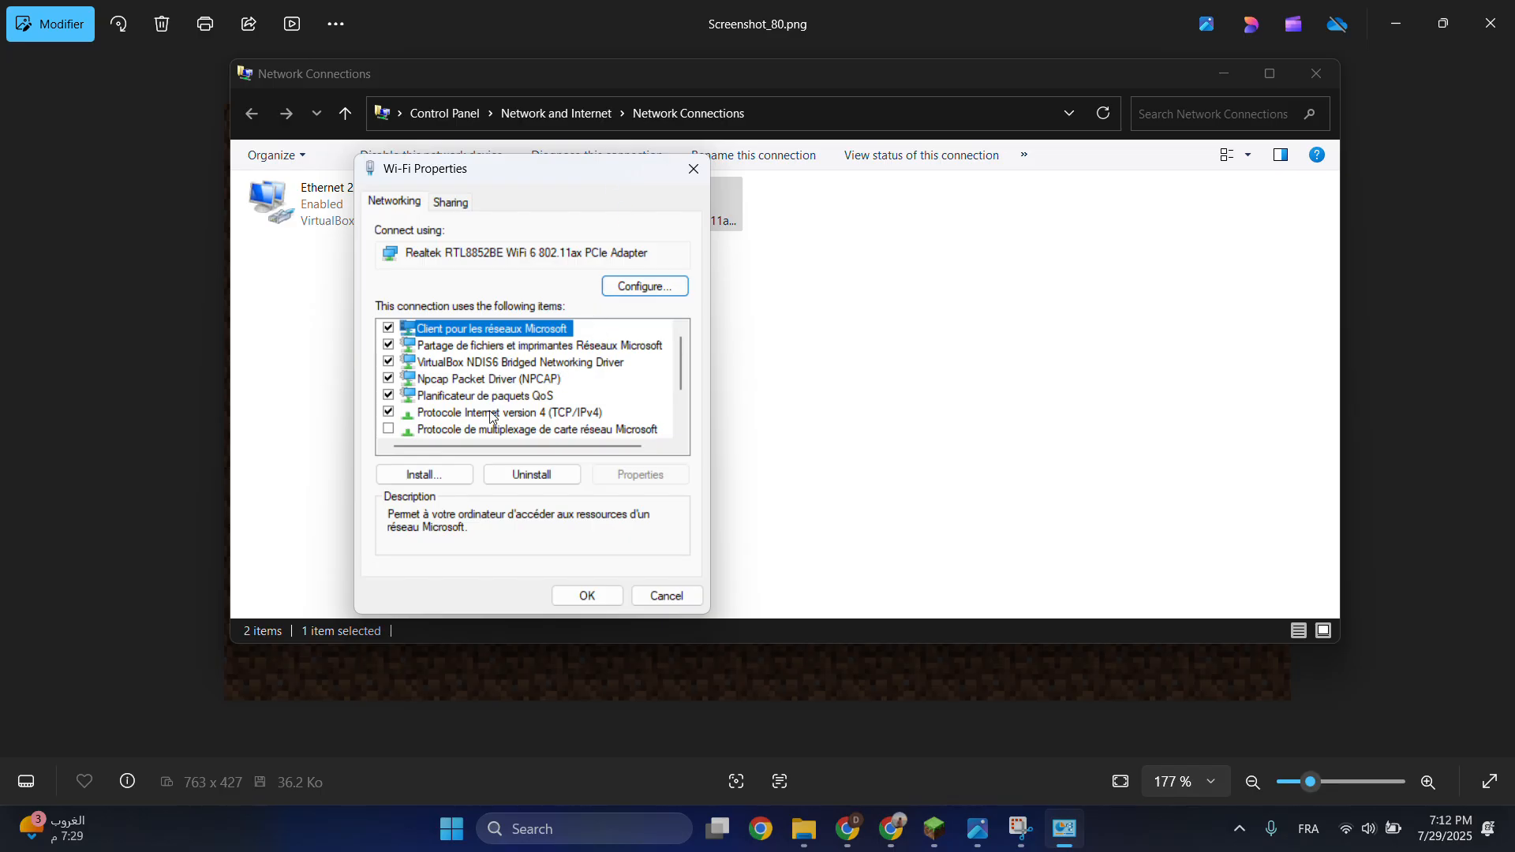
{"action": "double_click", "coordinate": [501, 412]}
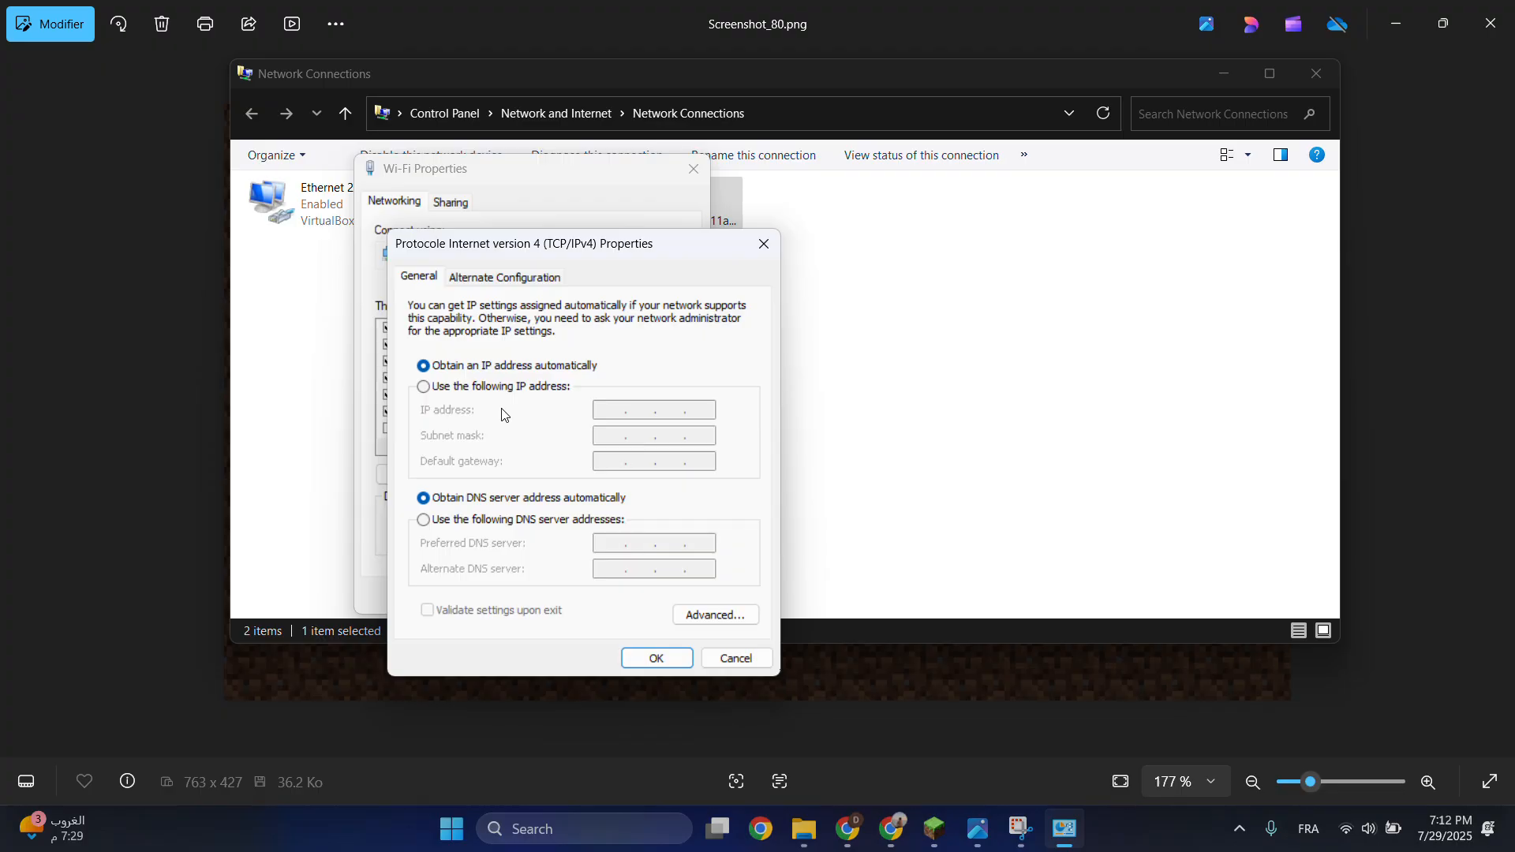
{"action": "mouse_move", "coordinate": [427, 524]}
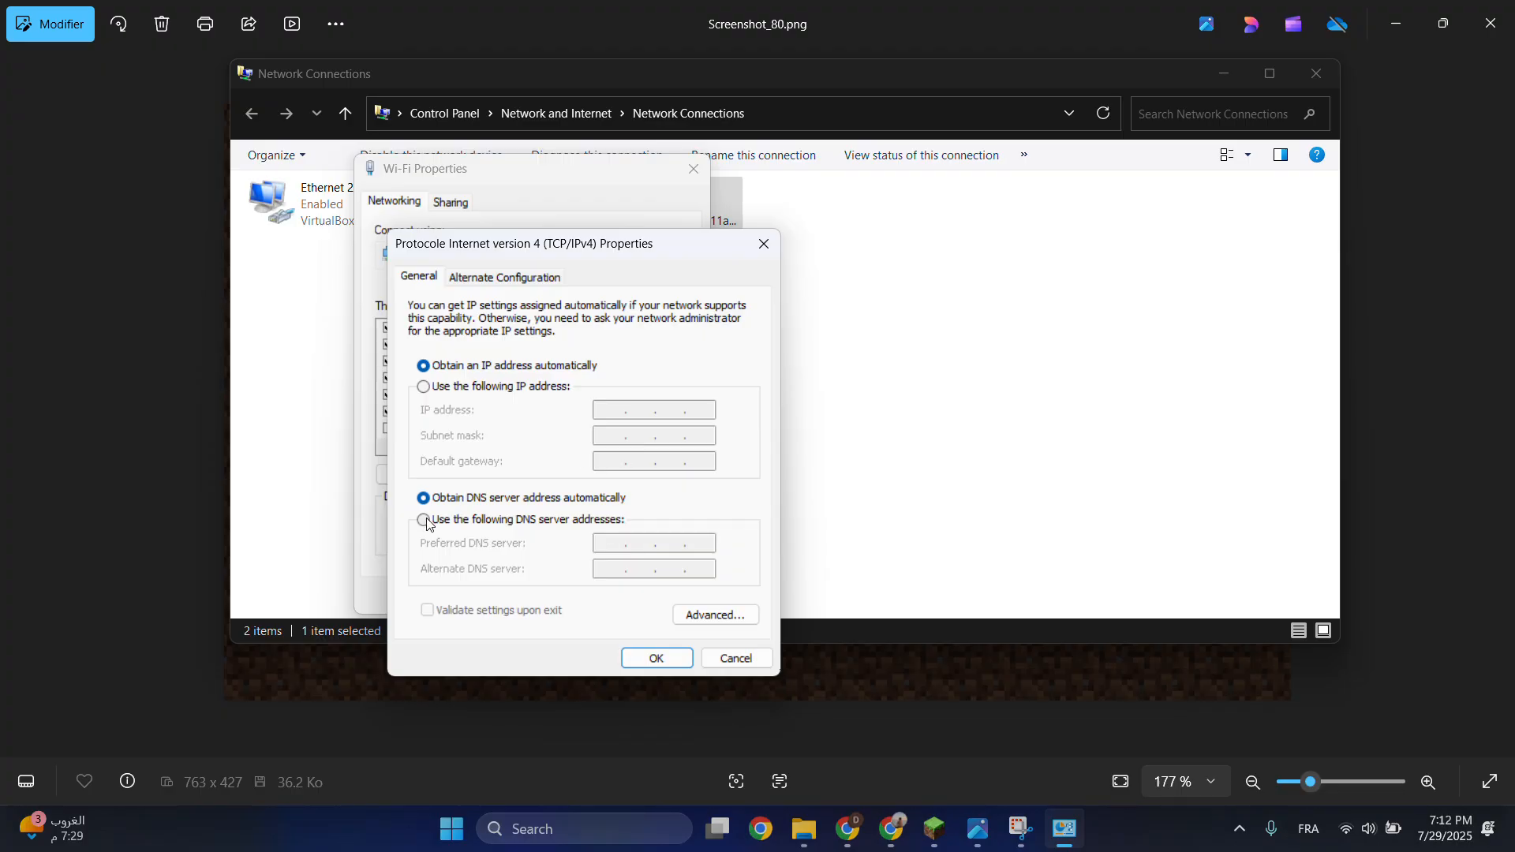
Set manual DNS servers 1.1.1.1 (preferred) and 1.0.0.1 (alternate), then confirm with OK.
{"action": "left_click", "coordinate": [422, 519]}
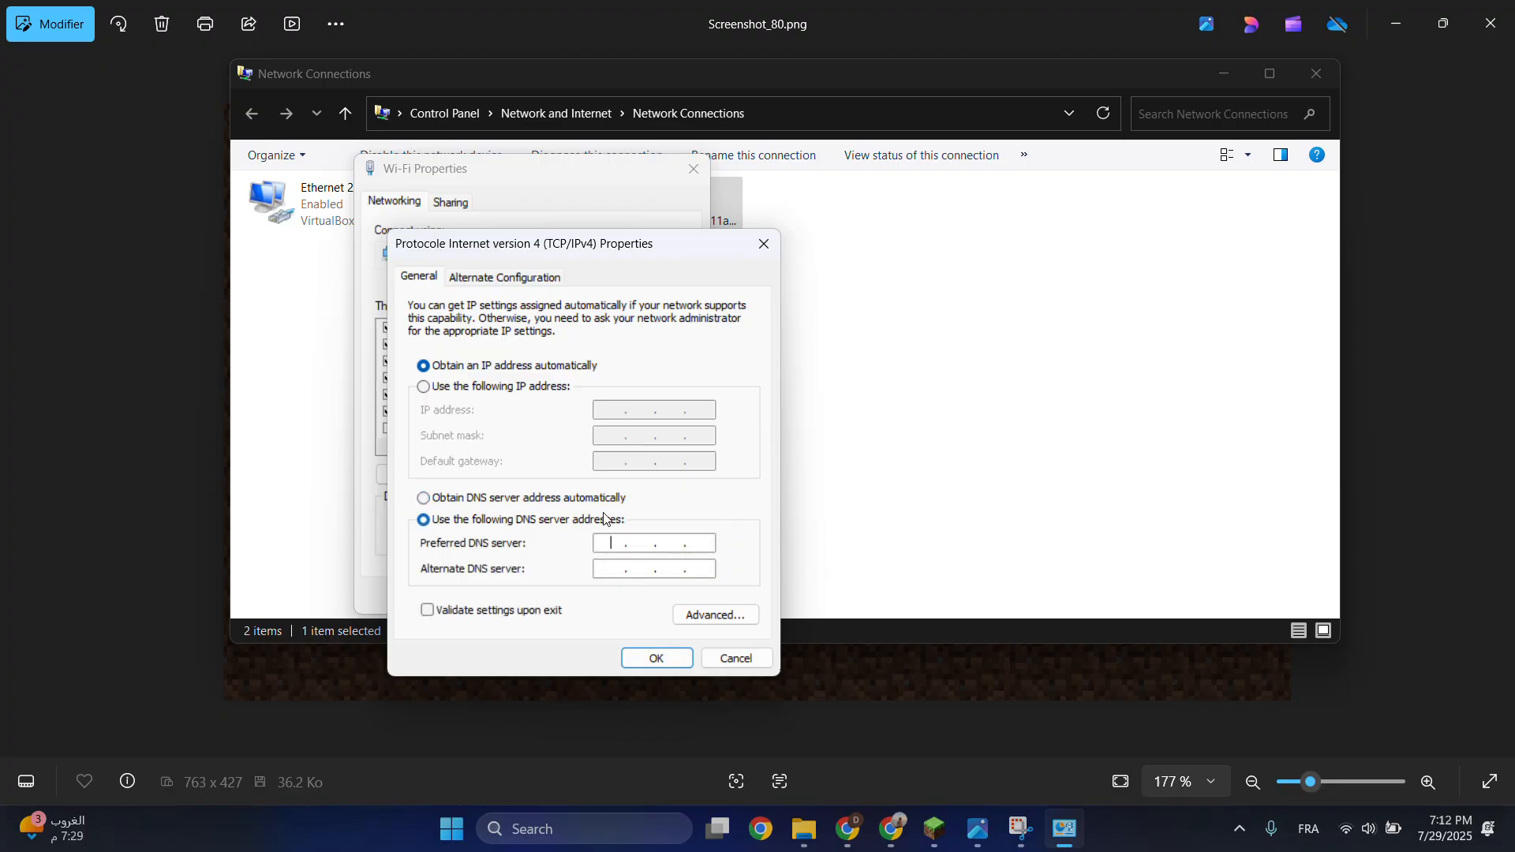
{"action": "type", "text": "11"}
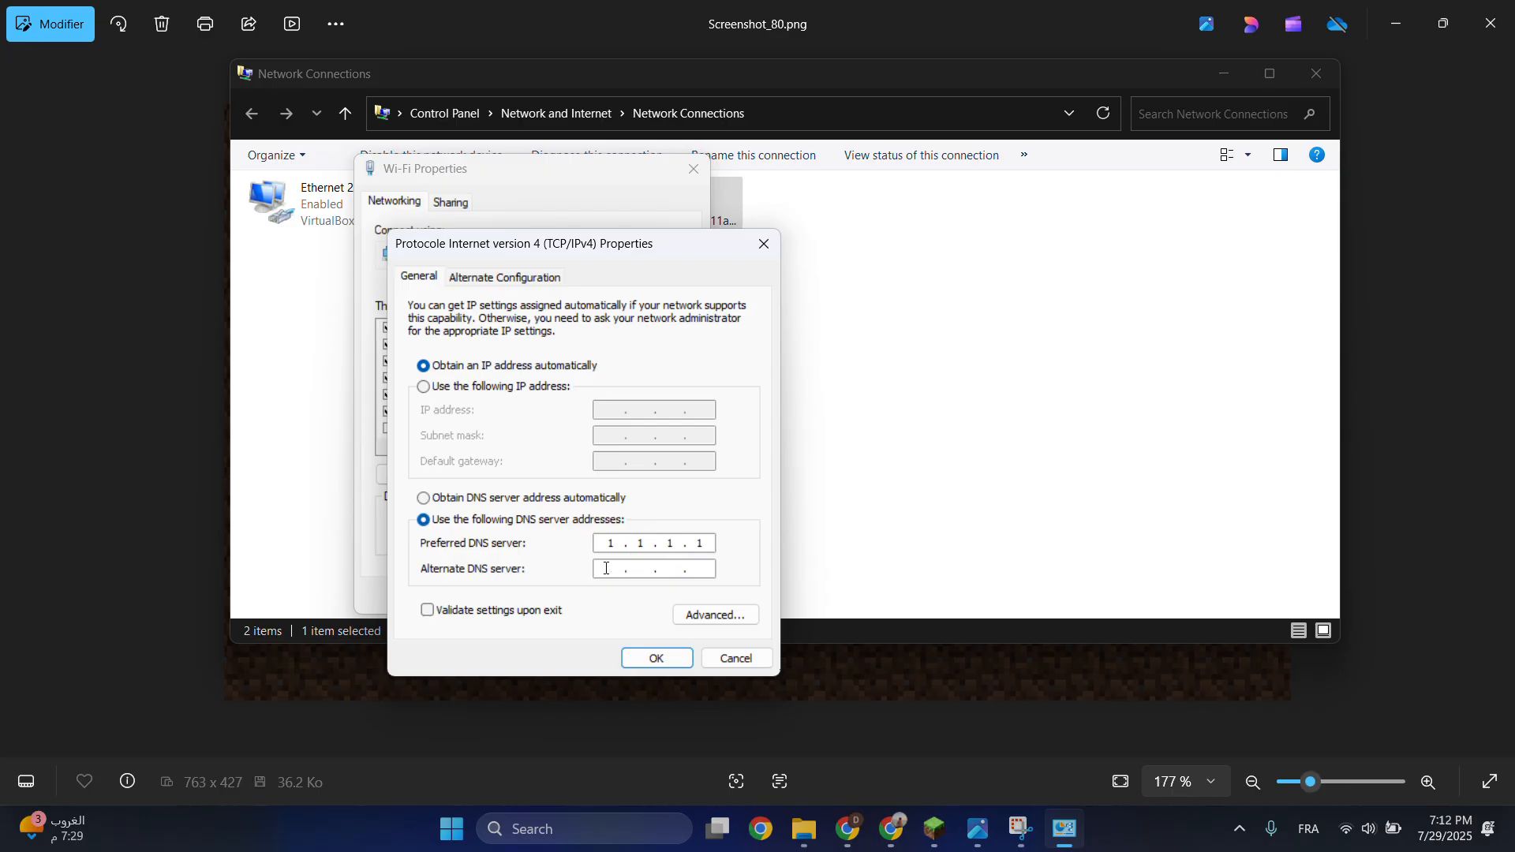
{"action": "type", "text": "1.0.."}
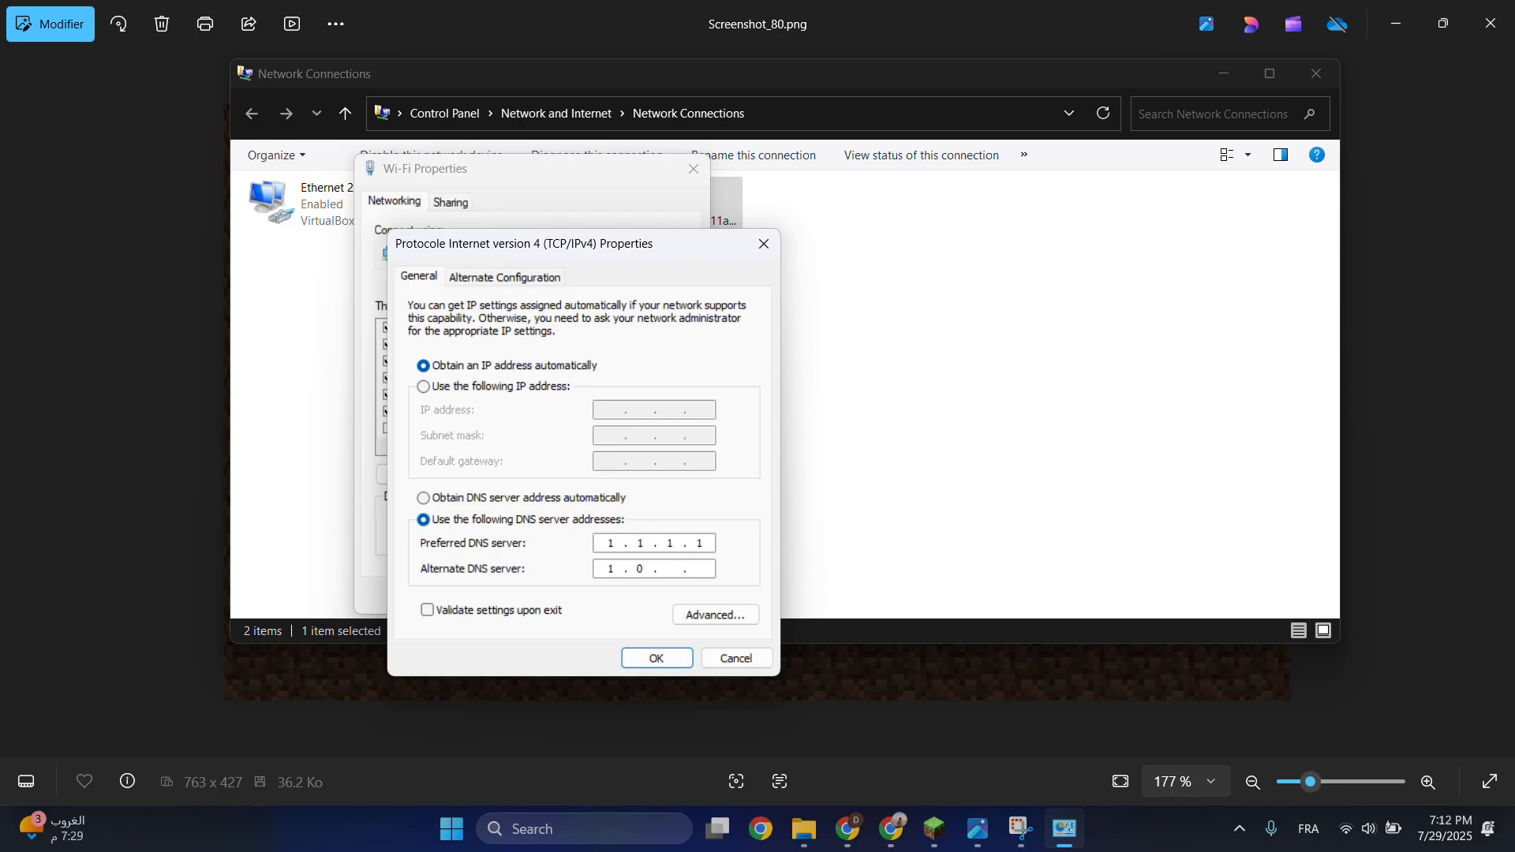
{"action": "type", "text": "0"}
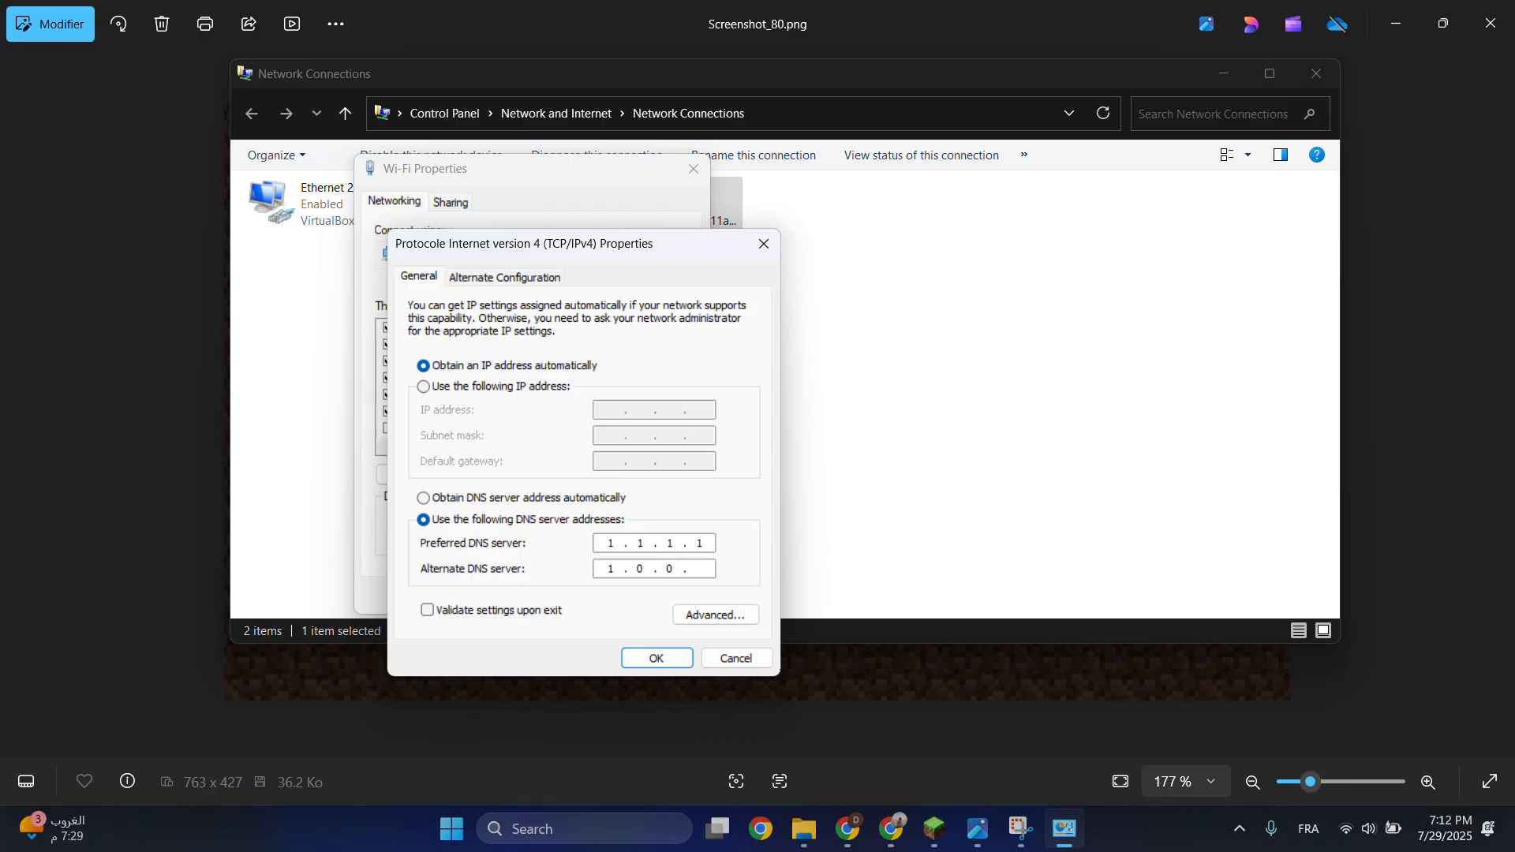
{"action": "type", "text": "1"}
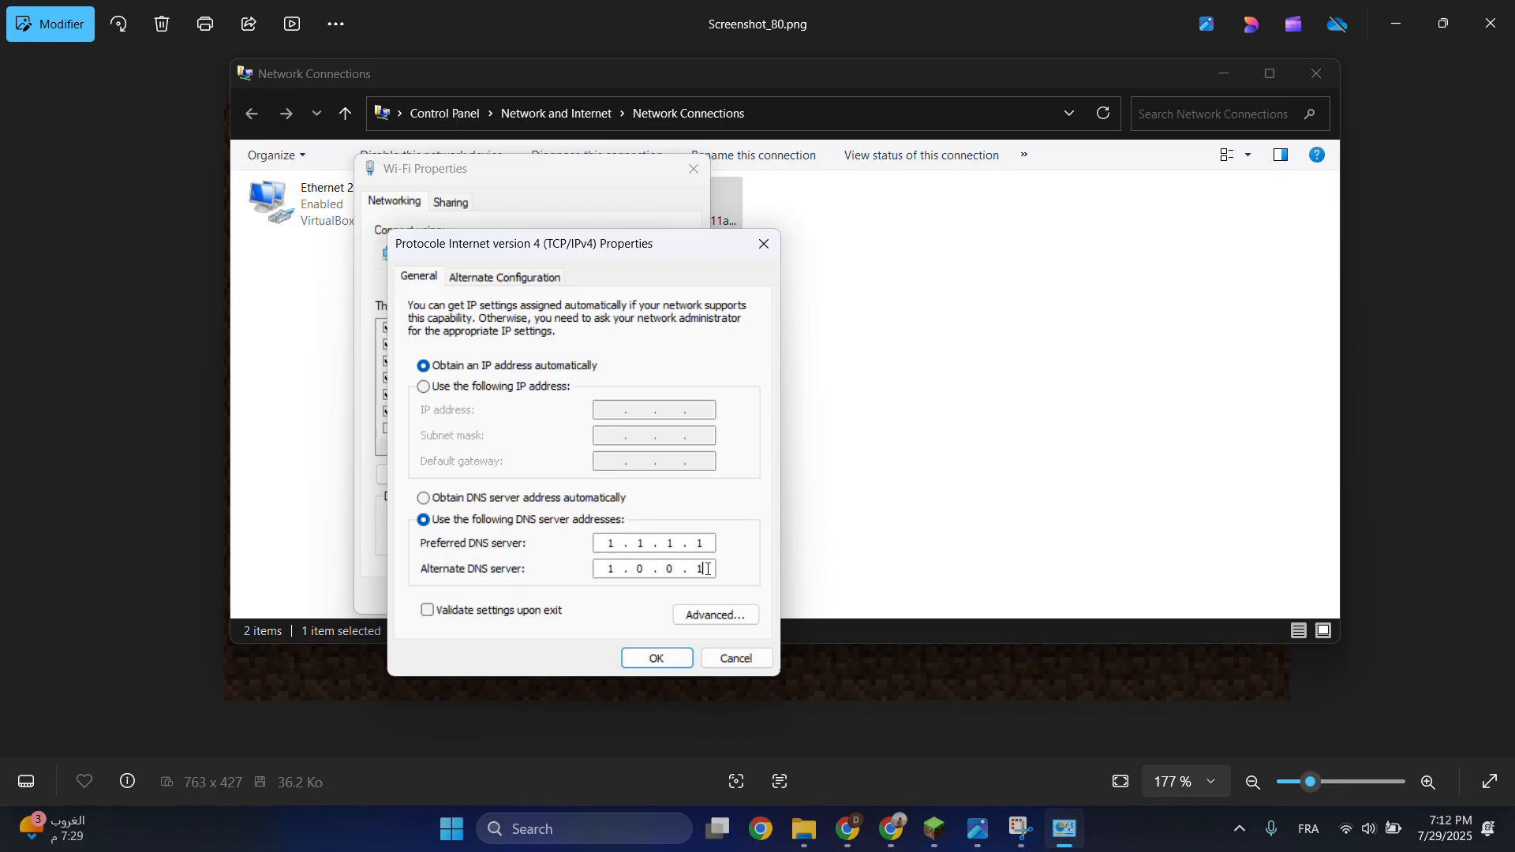
{"action": "left_click", "coordinate": [655, 658]}
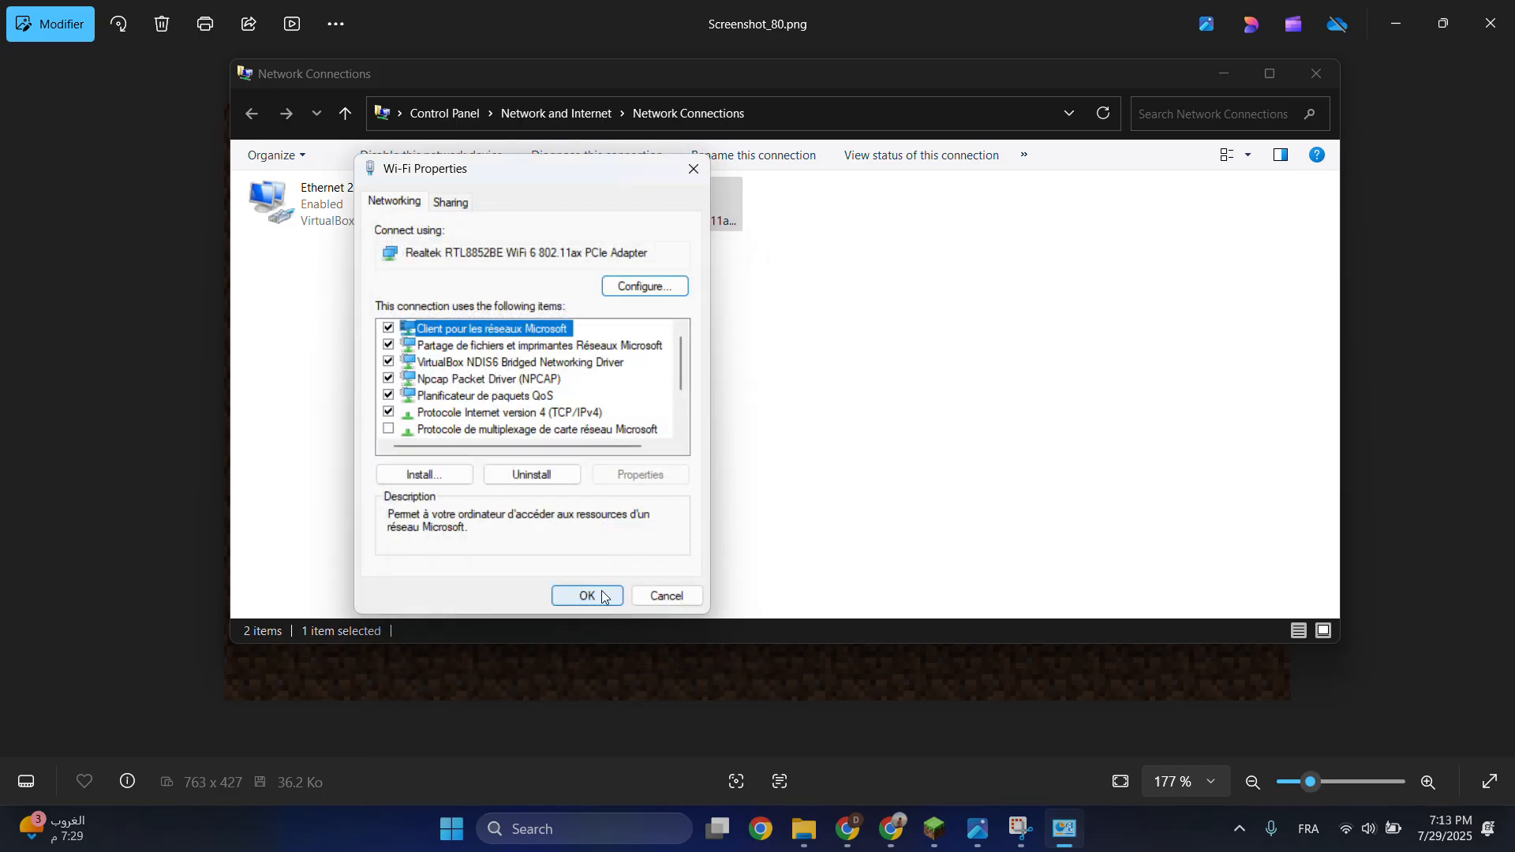
{"action": "mouse_move", "coordinate": [916, 335]}
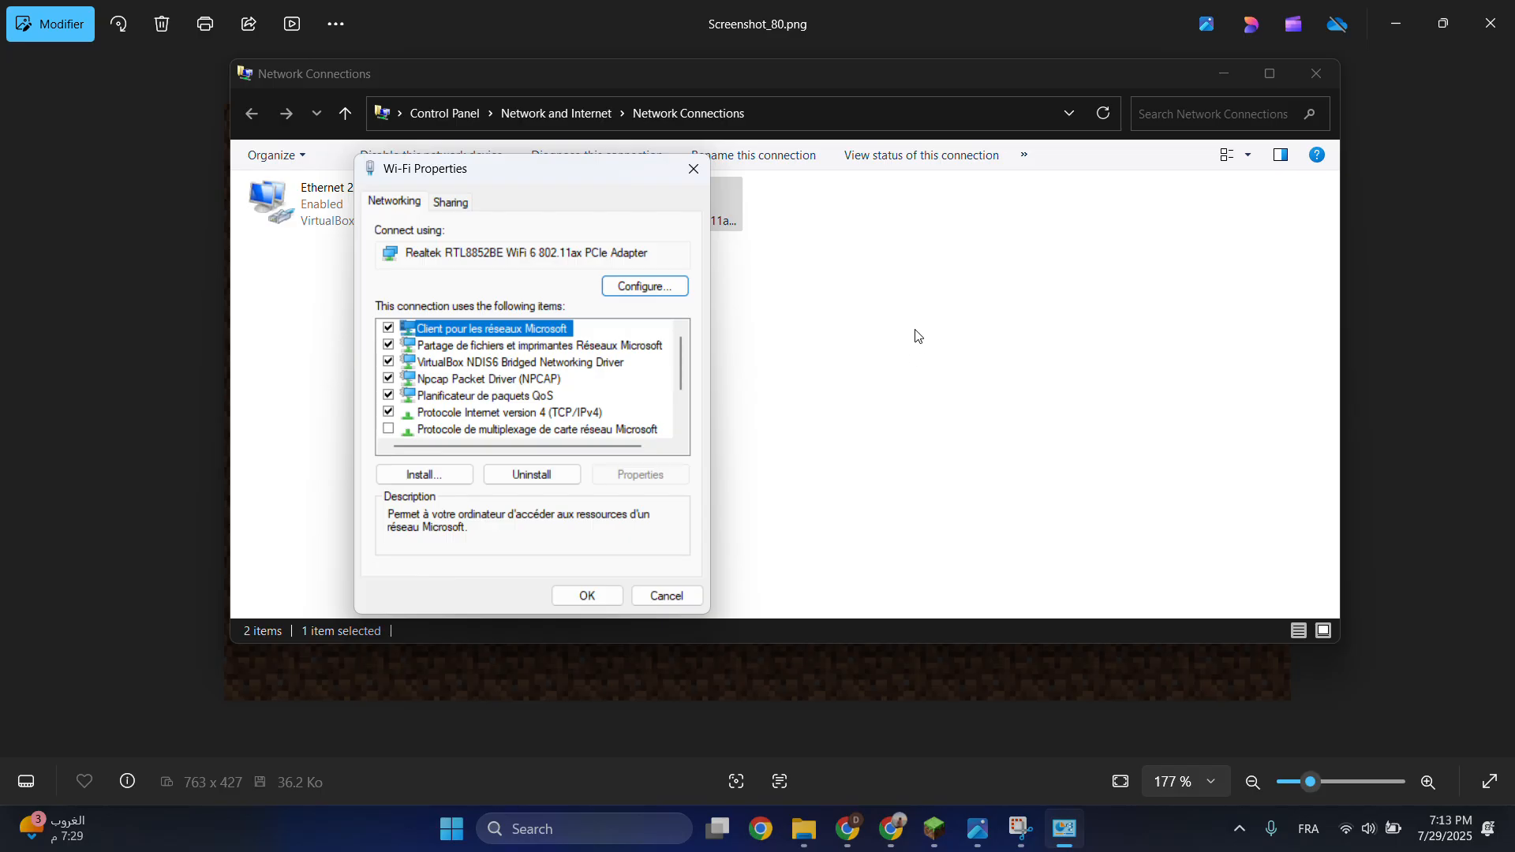
{"action": "mouse_move", "coordinate": [886, 335]}
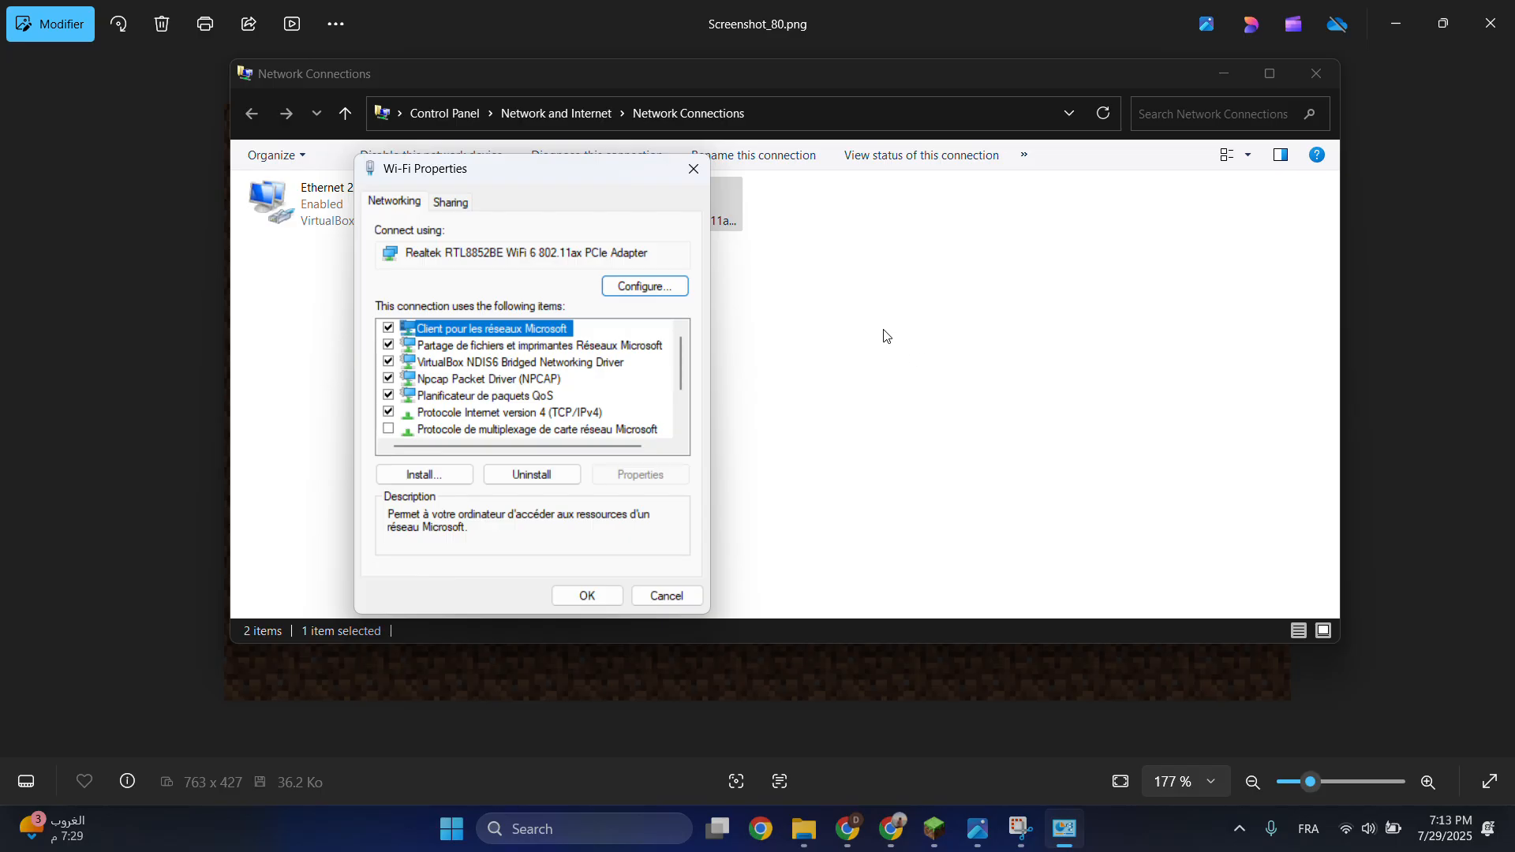
{"action": "mouse_move", "coordinate": [822, 225]}
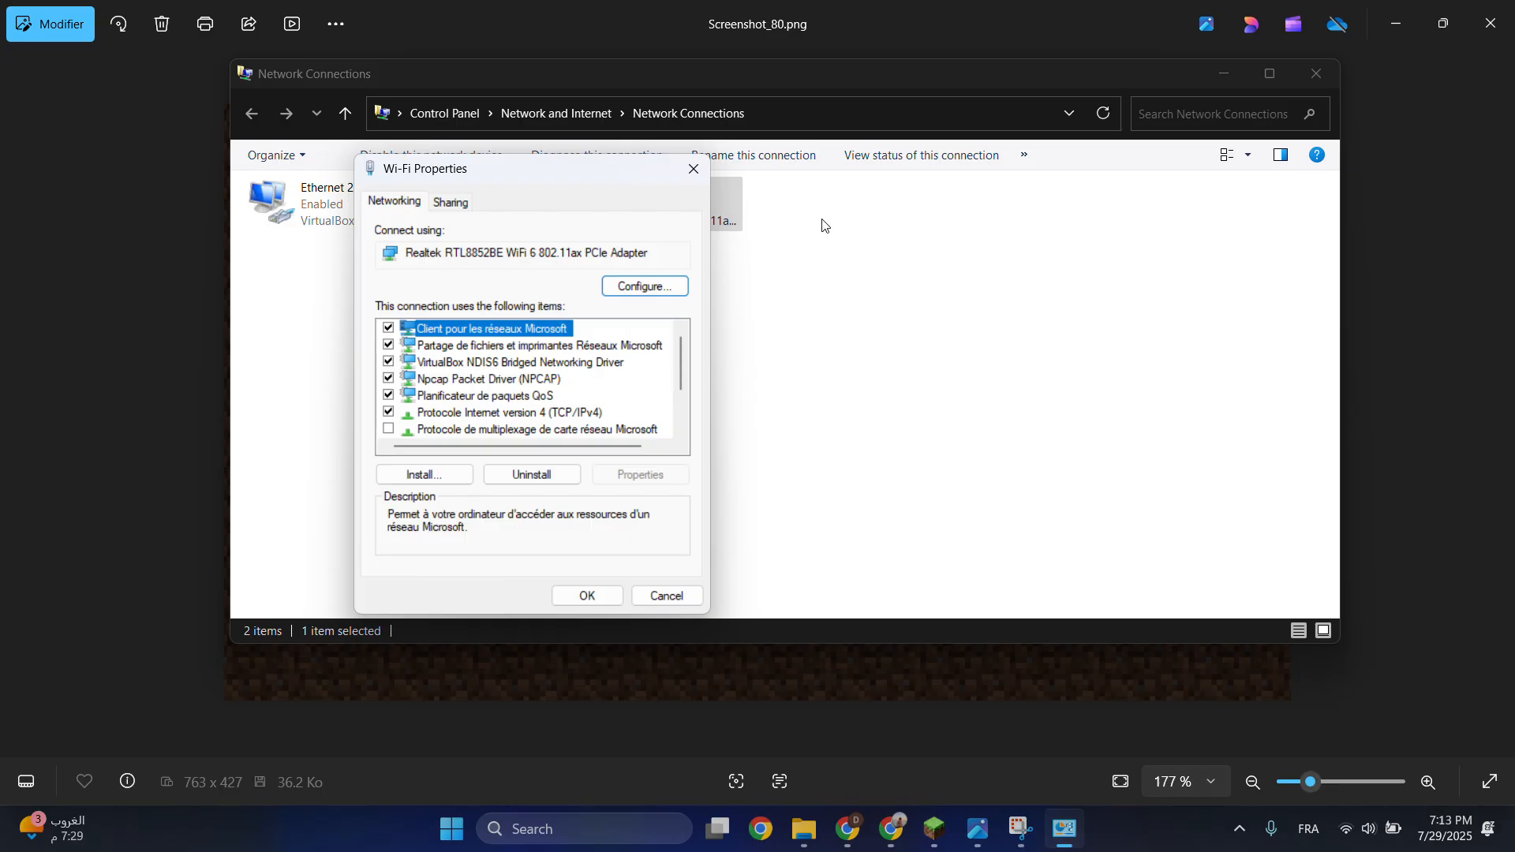
{"action": "mouse_move", "coordinate": [682, 64]}
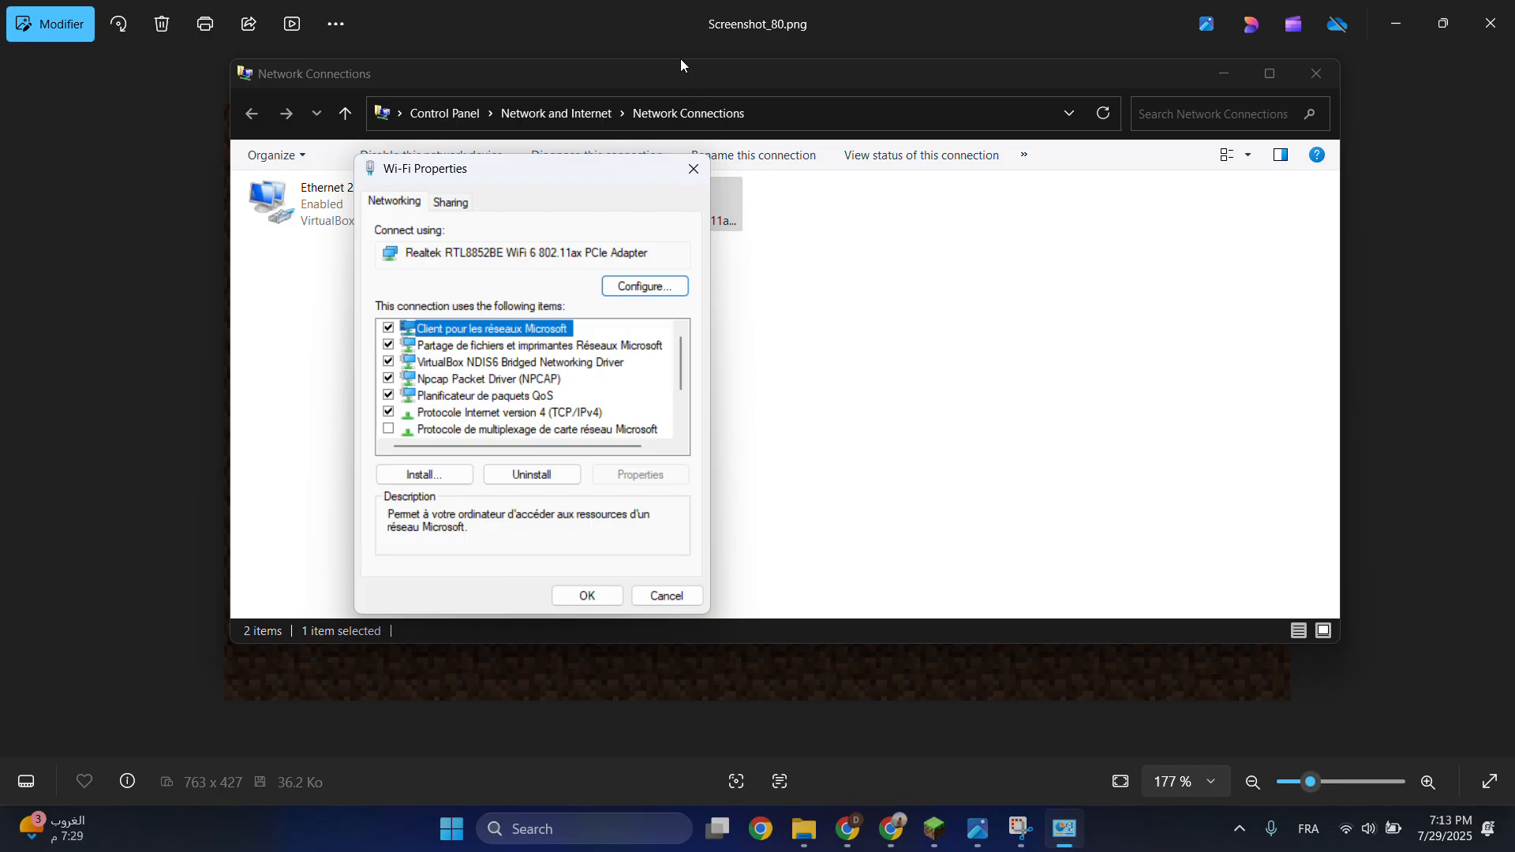